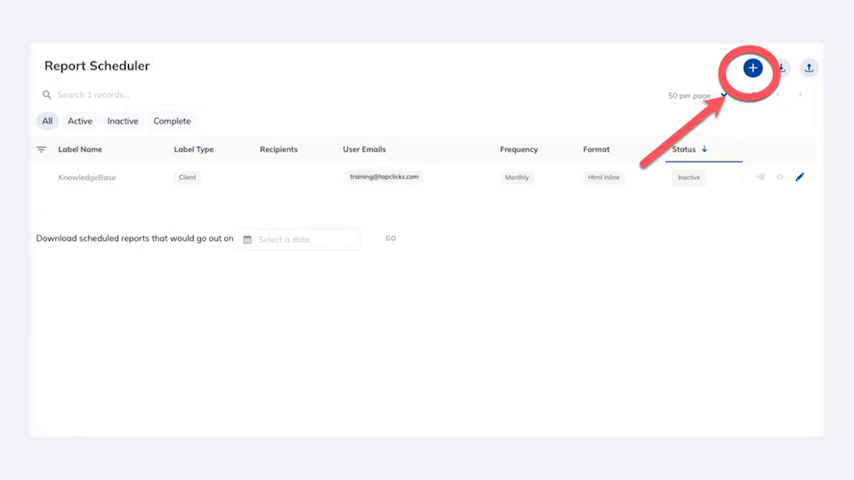
Begin a new scheduled report from the Report Scheduler list via the + button.
{"action": "left_click", "coordinate": [752, 68]}
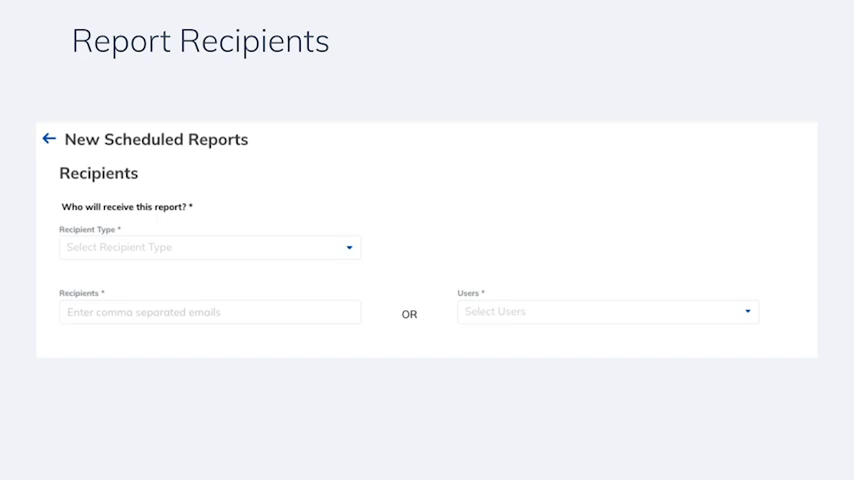
Add the training user account as the report's recipient from the Users dropdown.
{"action": "left_click", "coordinate": [606, 312]}
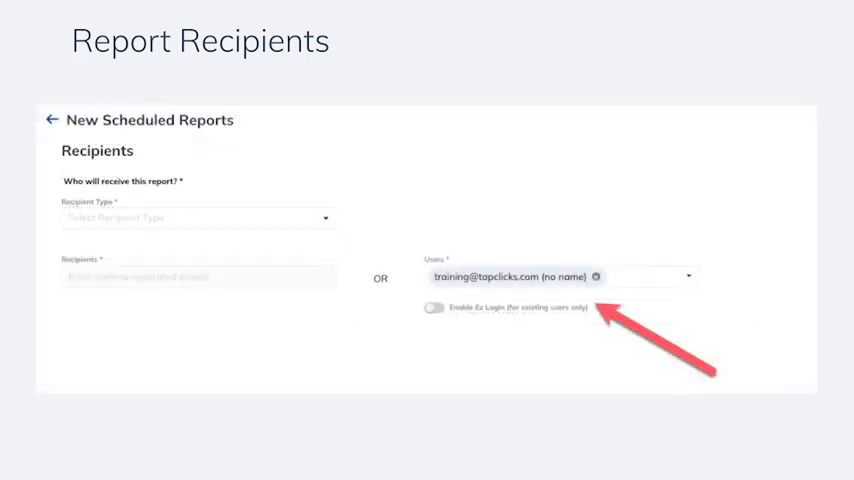